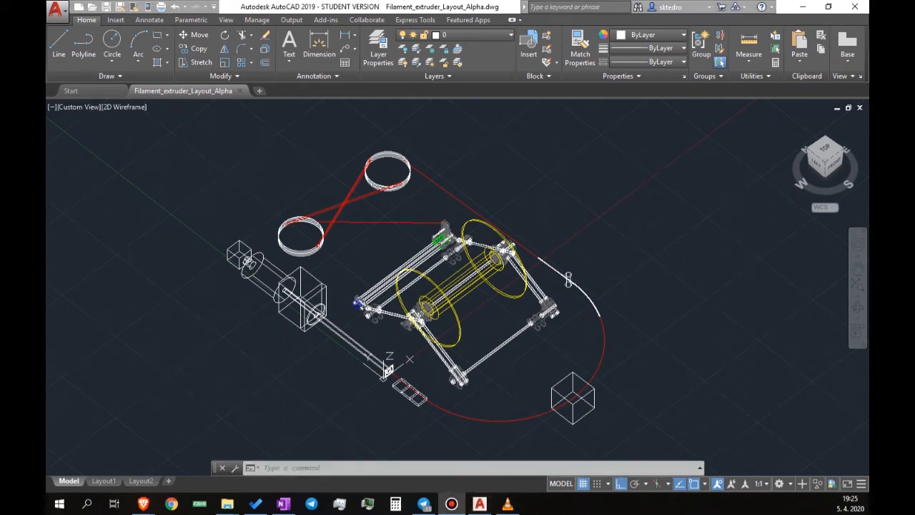
mouse_move(250, 342)
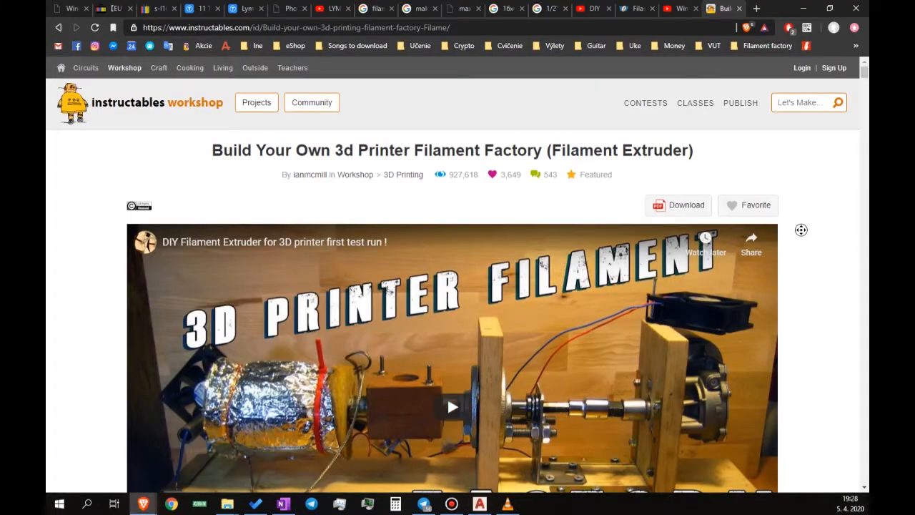
scroll("down", 3)
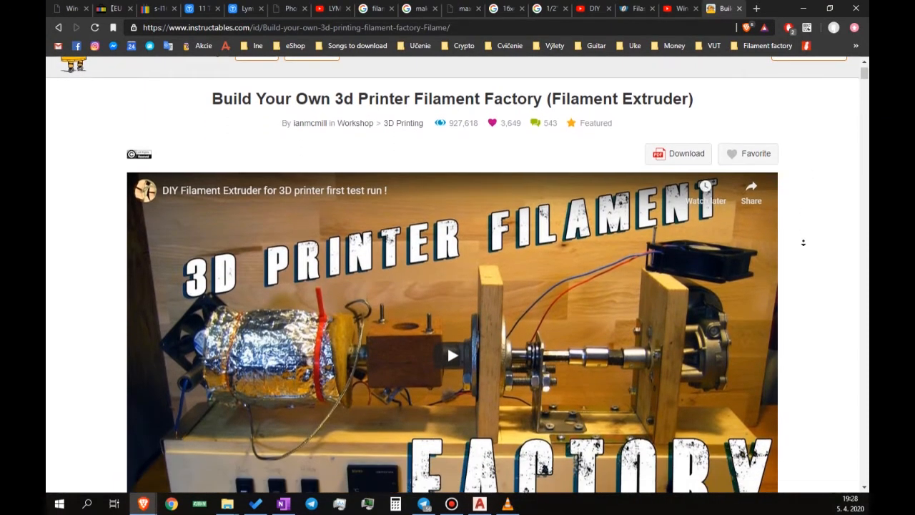
scroll("down", 3)
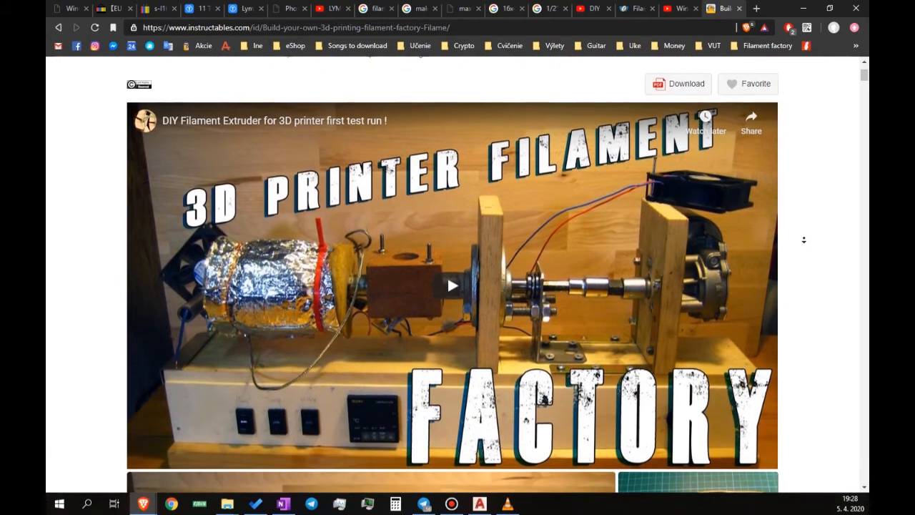
scroll("down", 3)
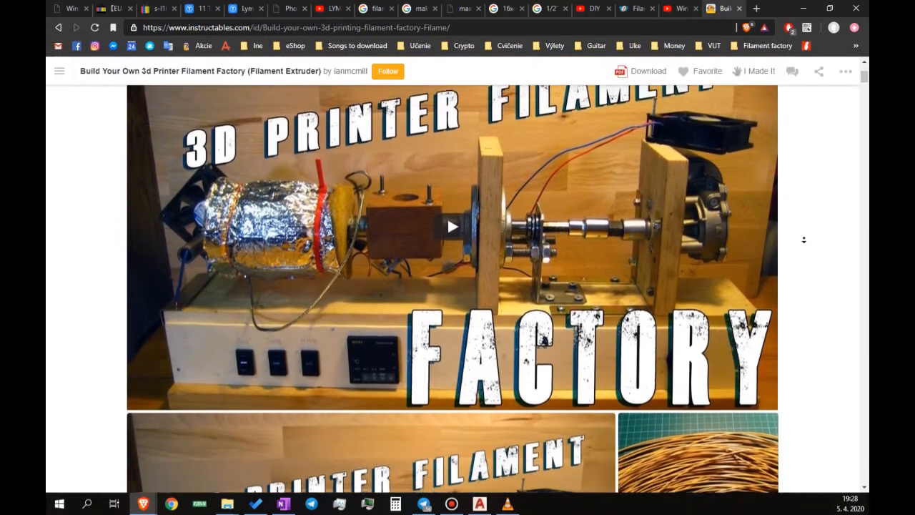
scroll("down", 3)
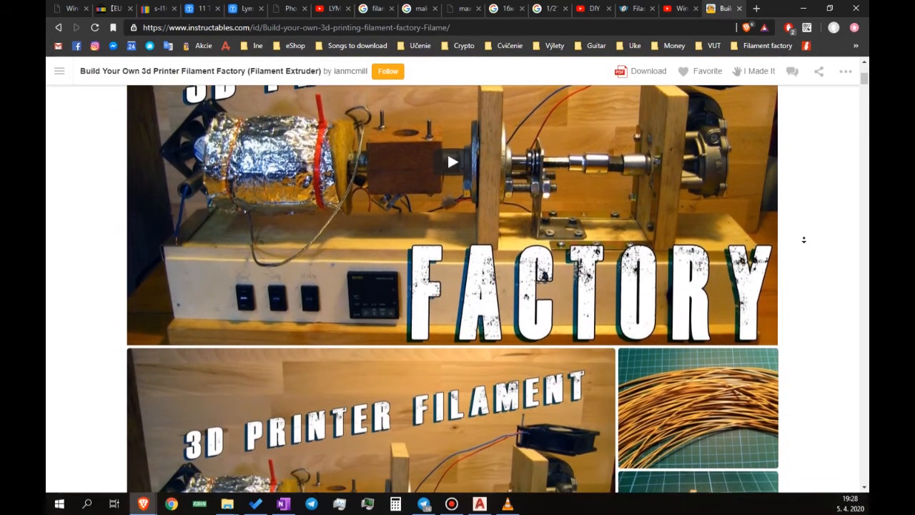
scroll("down", 3)
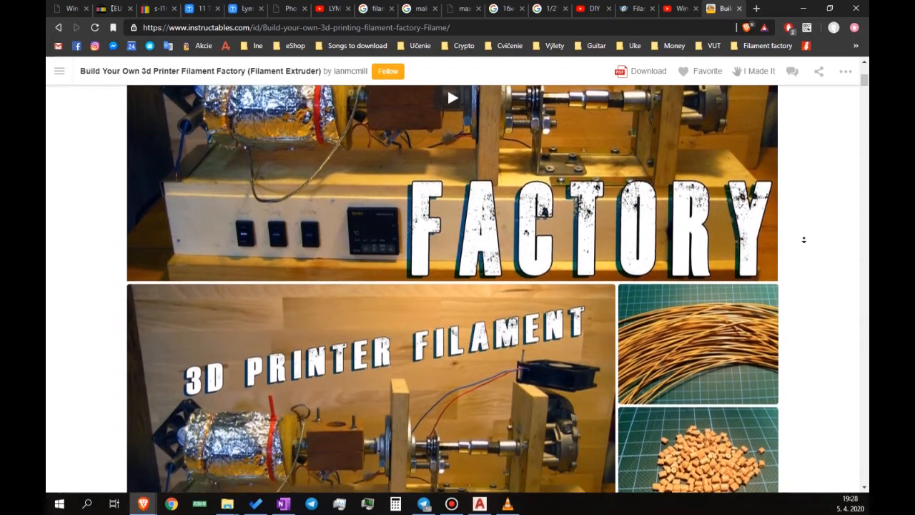
scroll("down", 3)
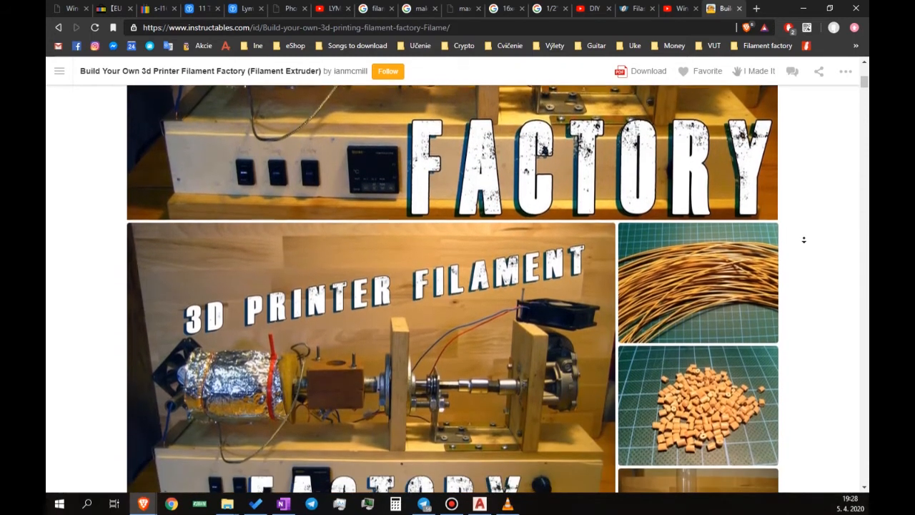
scroll("down", 3)
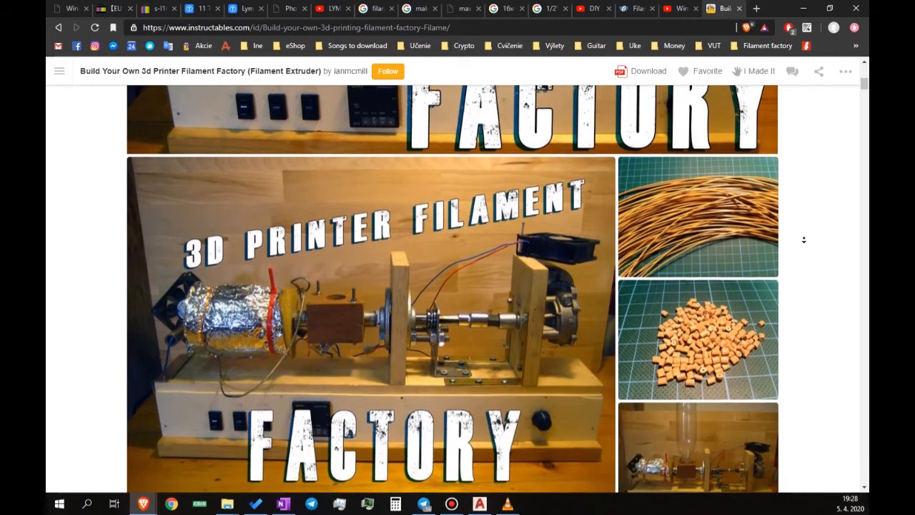
scroll("down", 3)
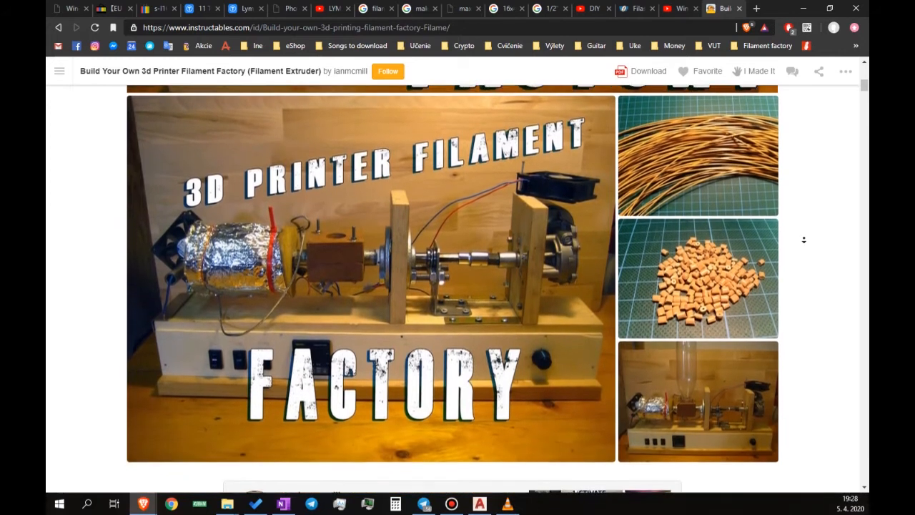
scroll("down", 3)
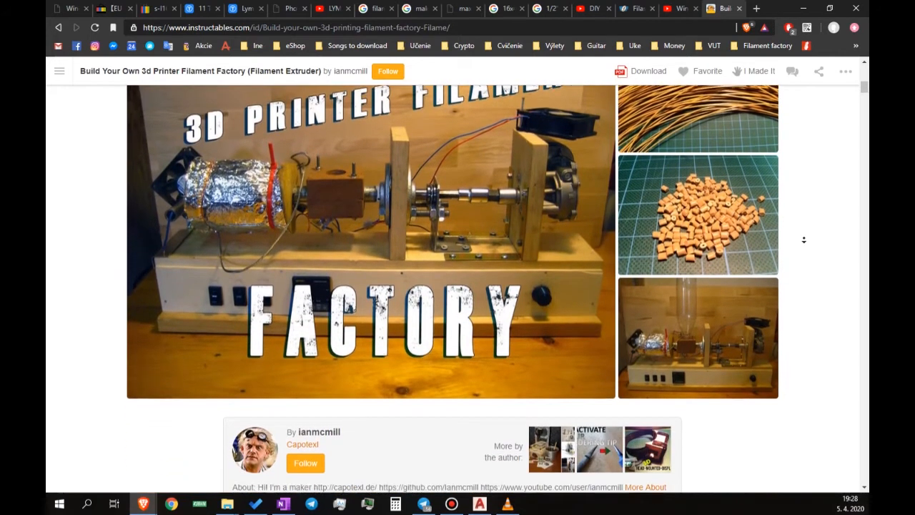
scroll("down", 3)
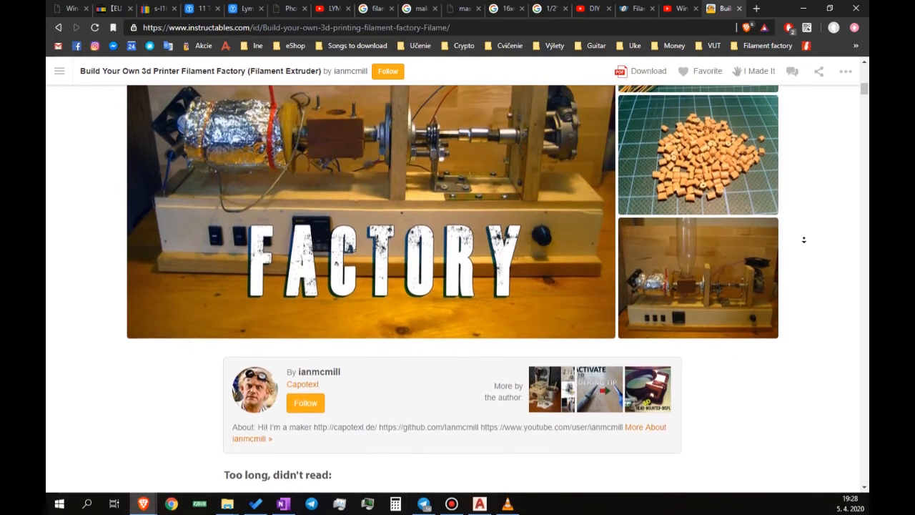
scroll("down", 3)
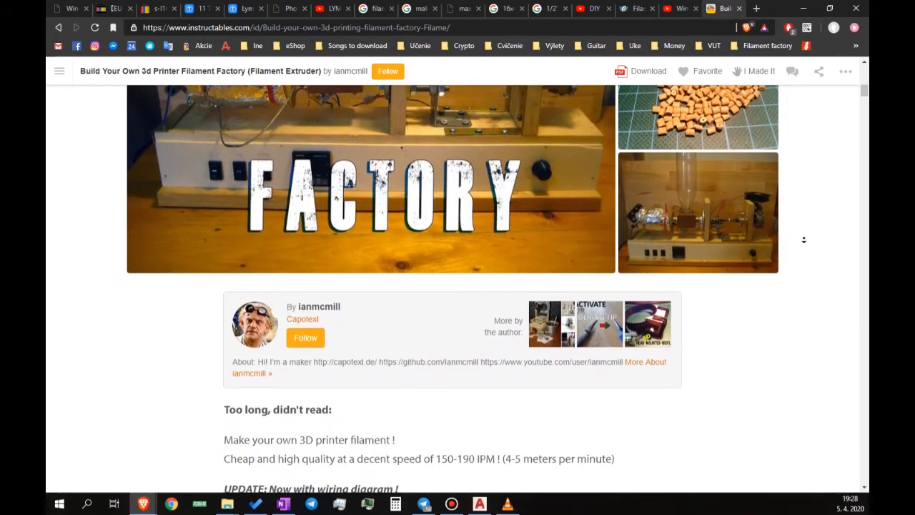
scroll("down", 3)
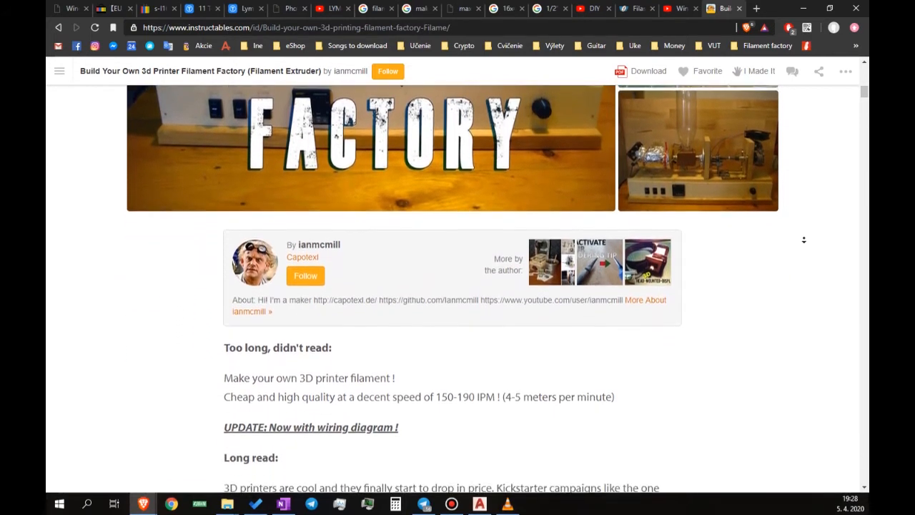
scroll("down", 3)
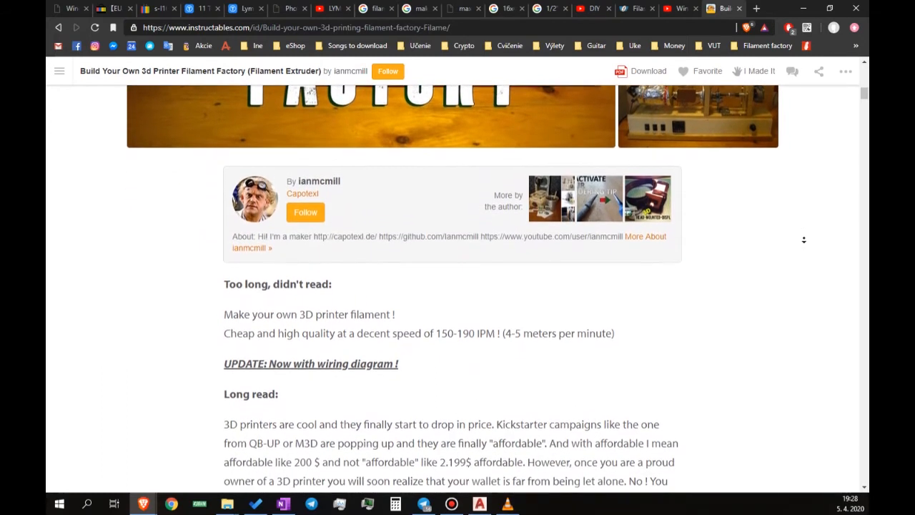
scroll("down", 3)
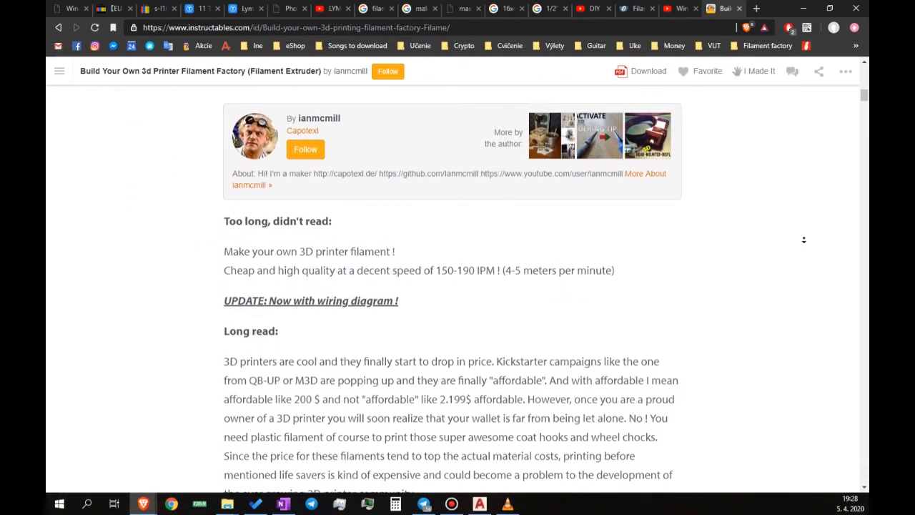
Scroll the Instructables guide down past Teacher Notes to Step 1: Material List with the wiper motor and auger bit.
scroll("down", 3)
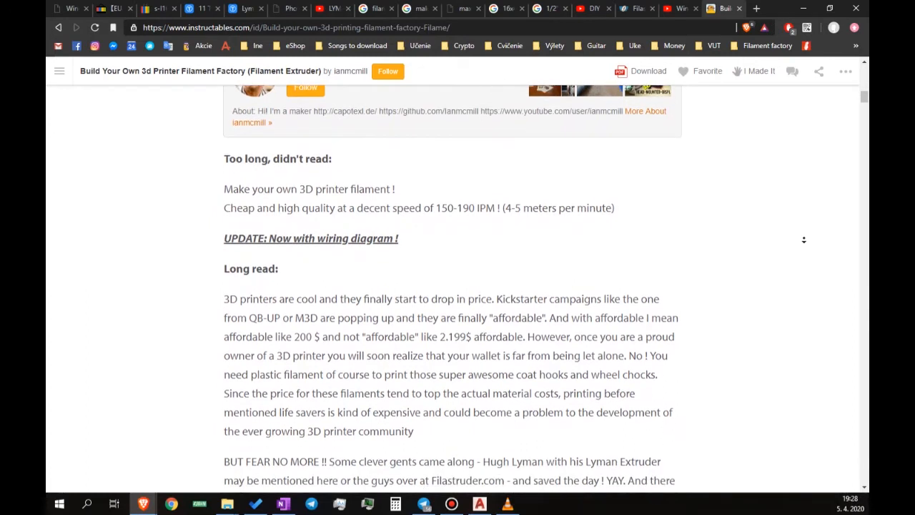
scroll("down", 3)
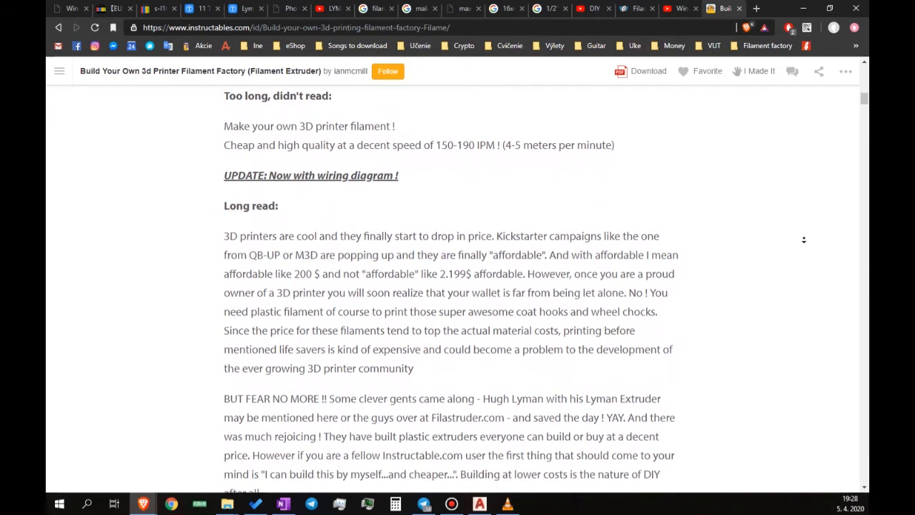
scroll("down", 3)
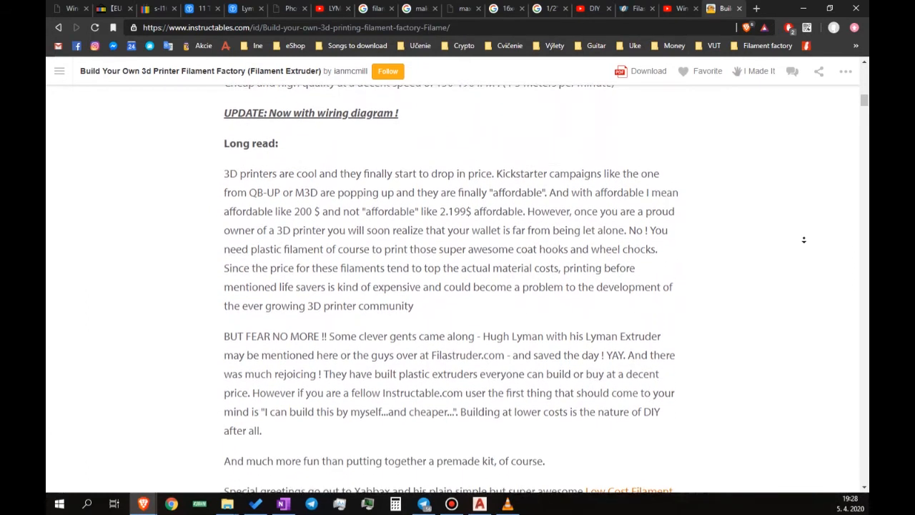
scroll("down", 3)
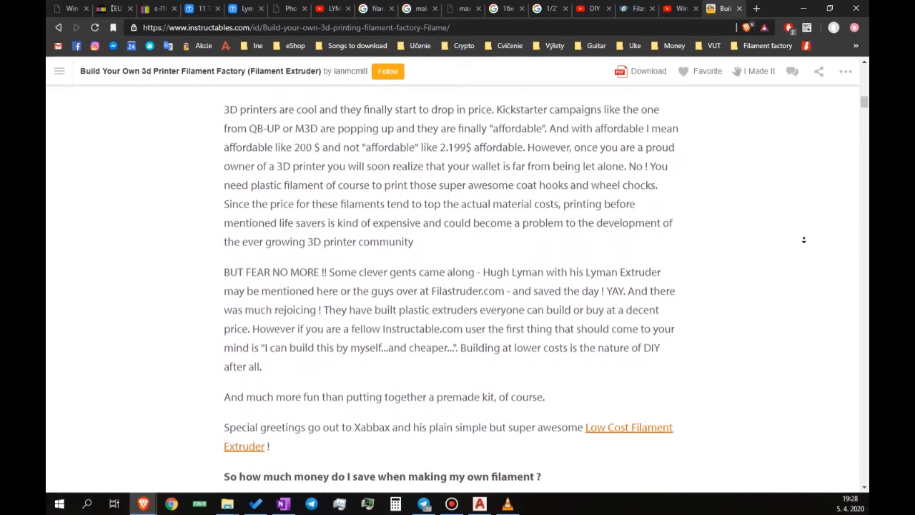
scroll("down", 3)
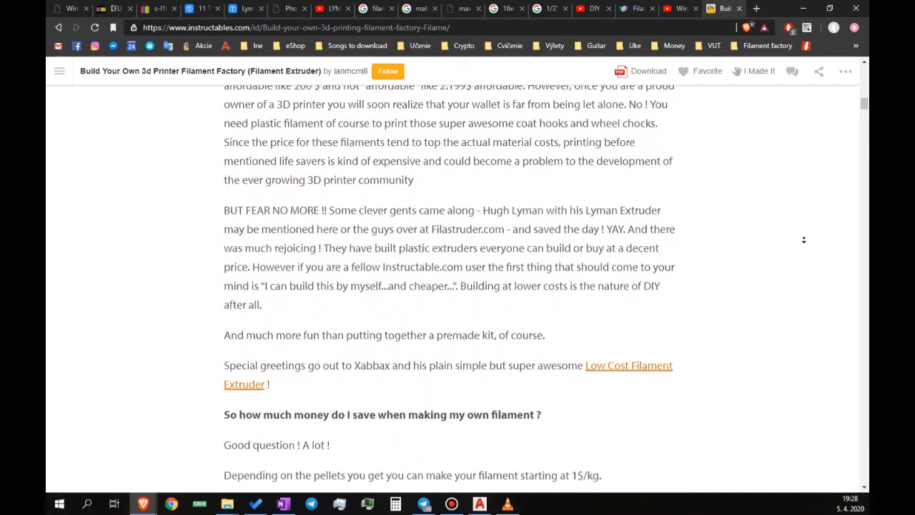
scroll("down", 3)
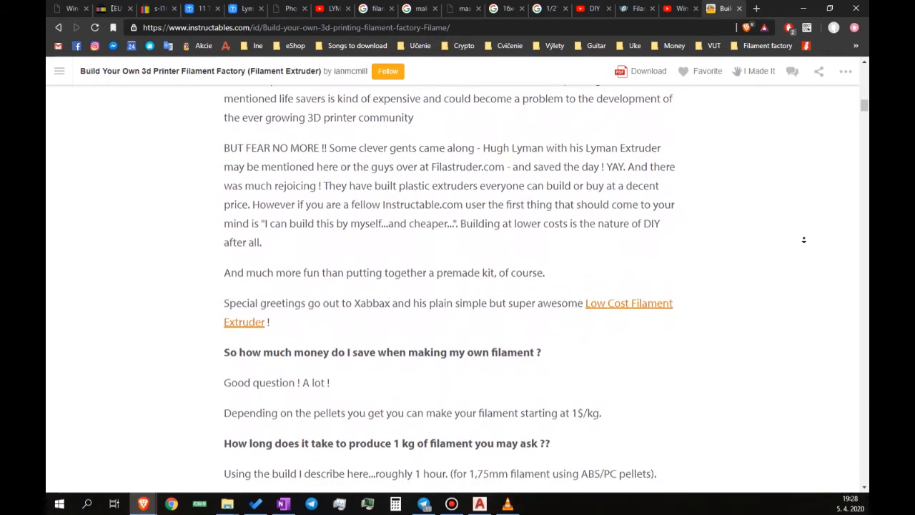
scroll("down", 3)
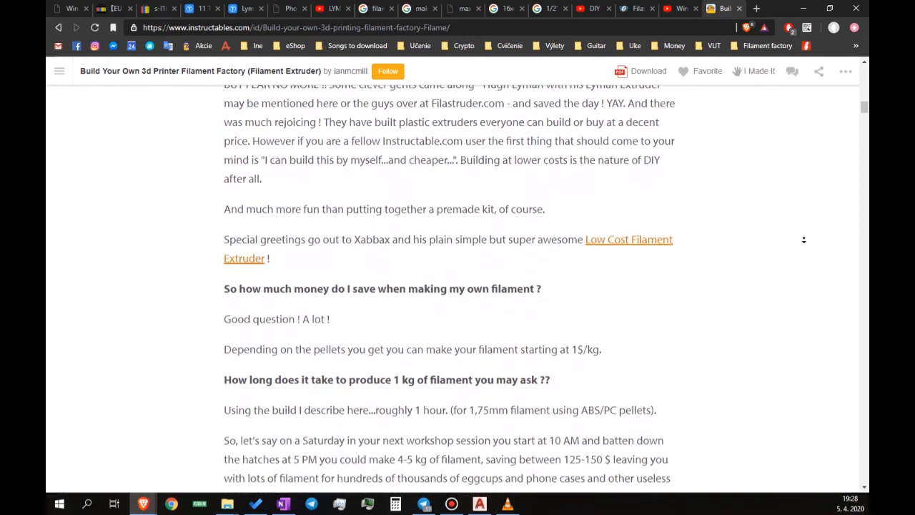
scroll("down", 3)
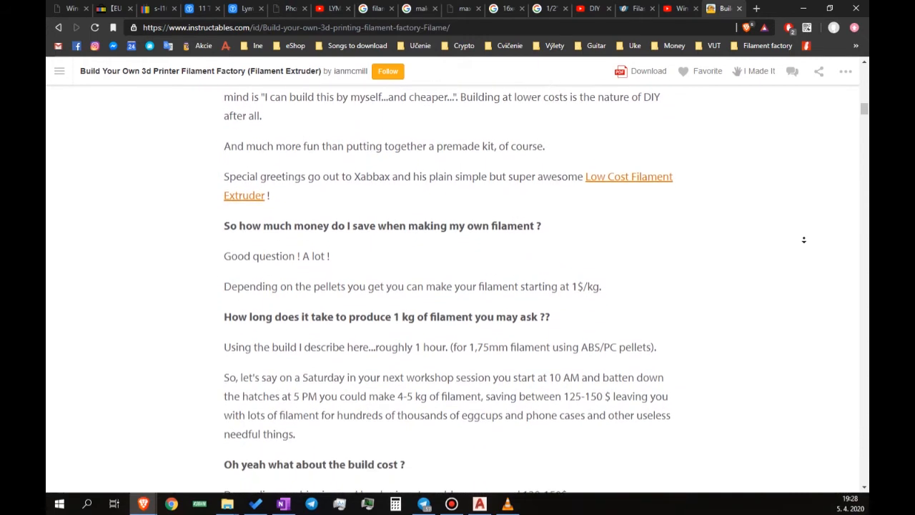
scroll("down", 3)
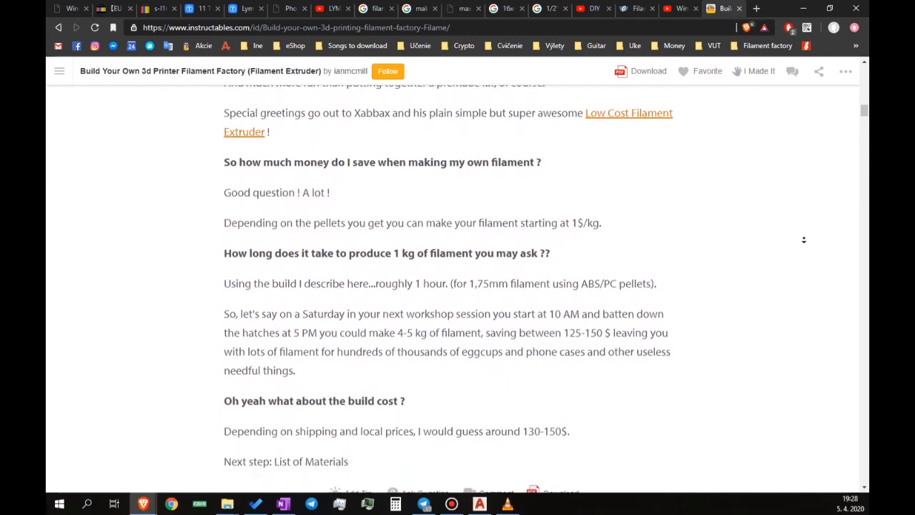
scroll("down", 3)
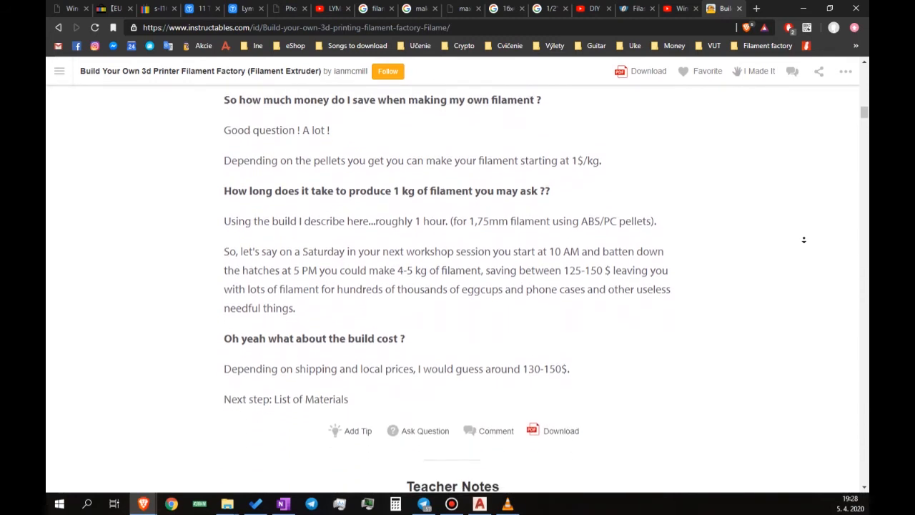
scroll("down", 3)
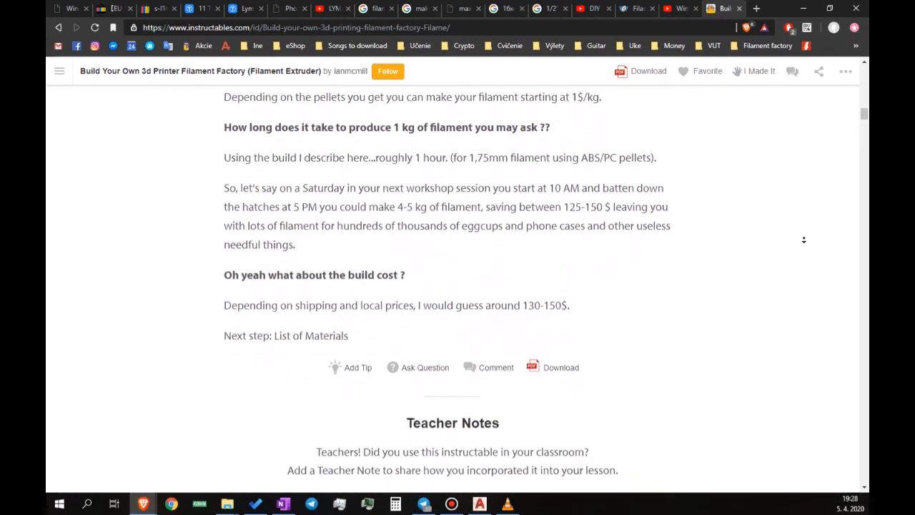
scroll("down", 3)
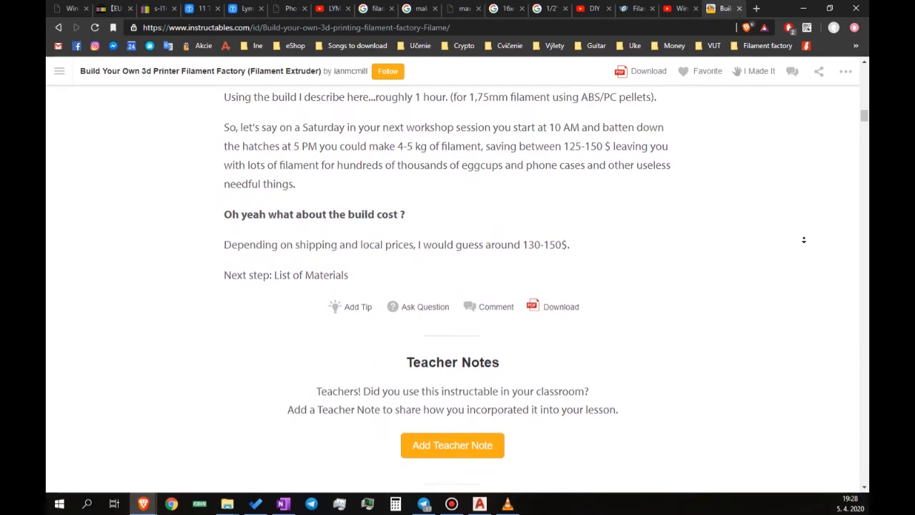
scroll("down", 3)
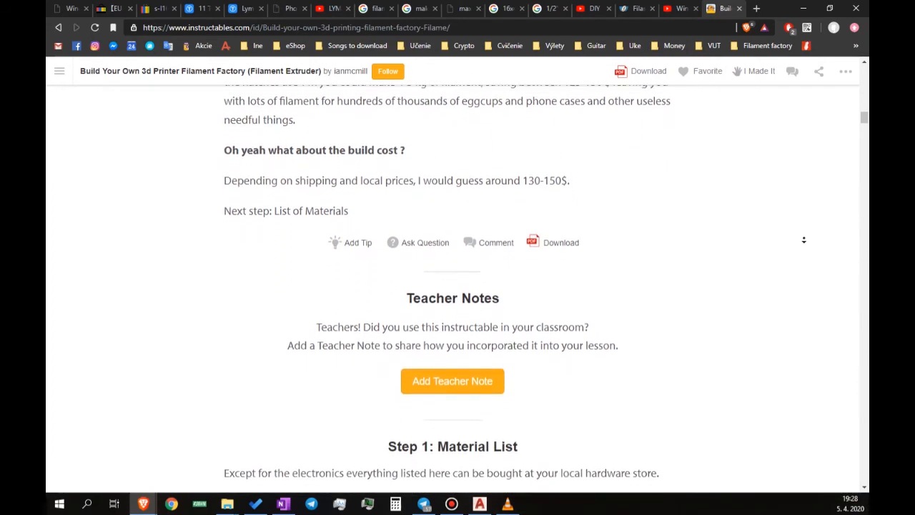
scroll("down", 3)
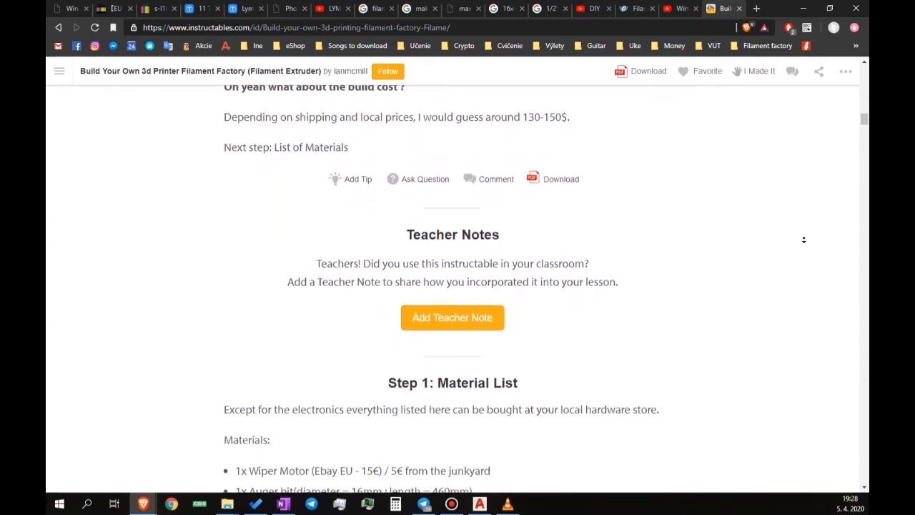
scroll("down", 3)
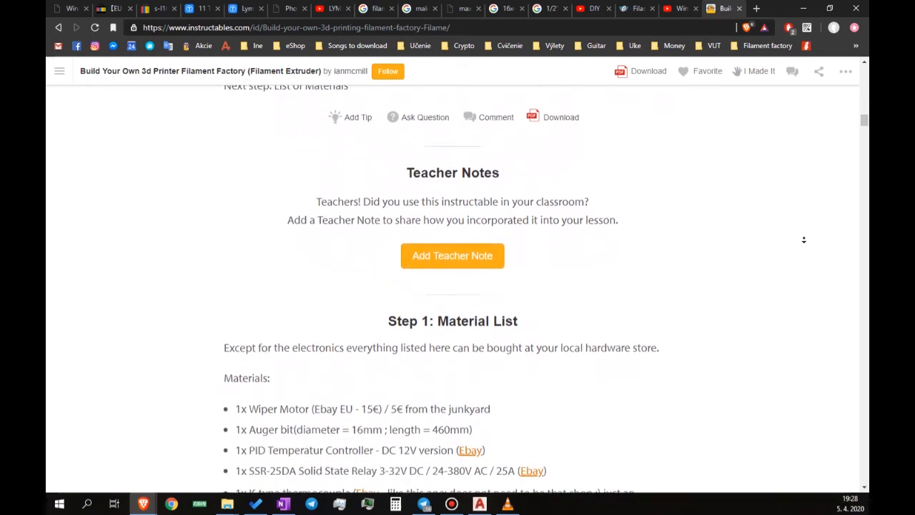
scroll("down", 3)
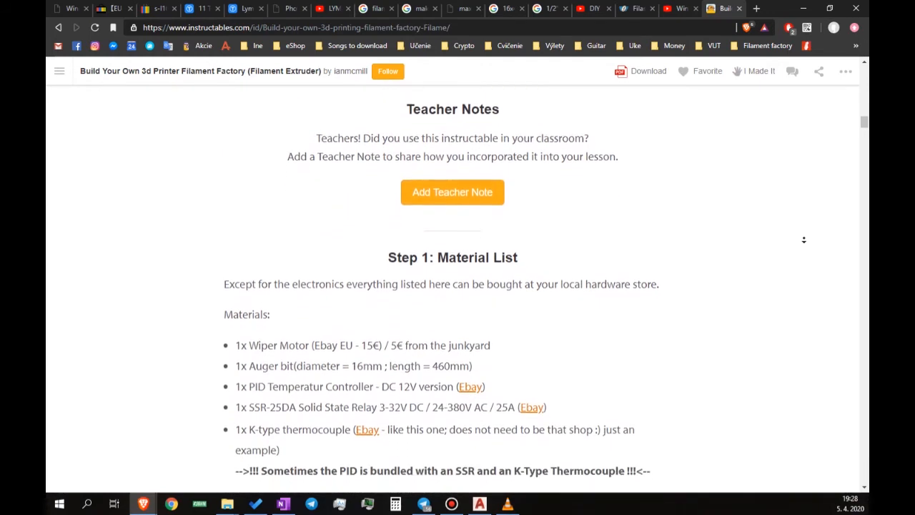
scroll("down", 3)
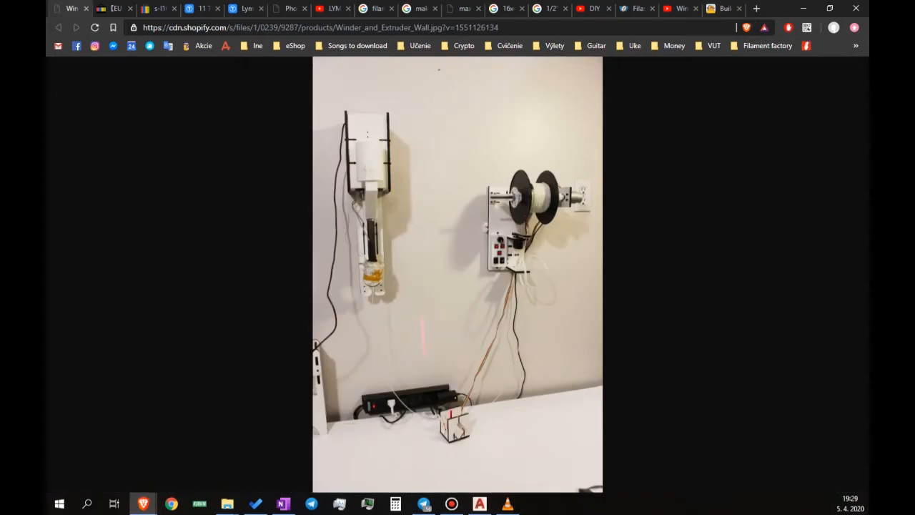
mouse_move(353, 308)
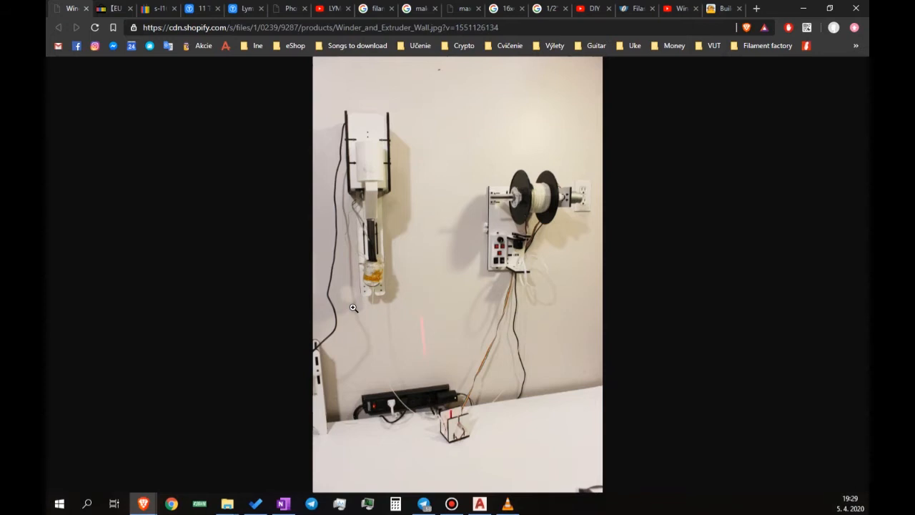
mouse_move(310, 182)
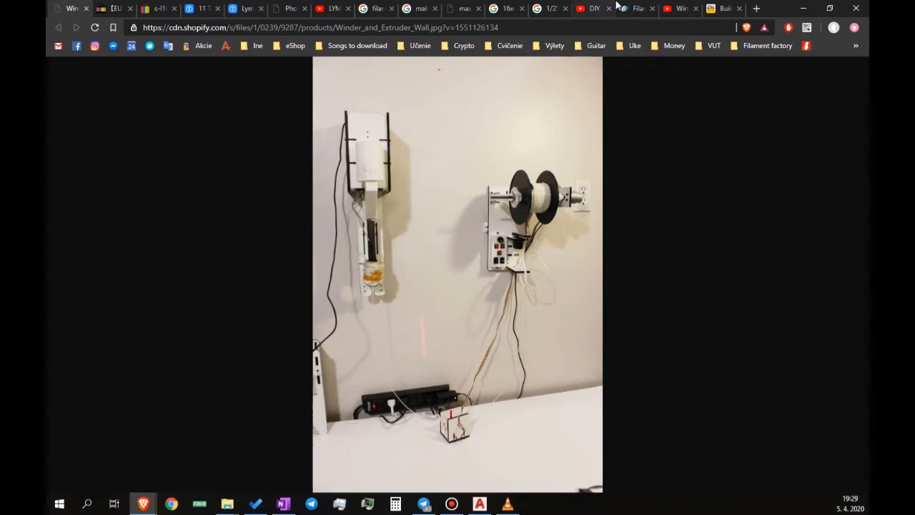
left_click(636, 9)
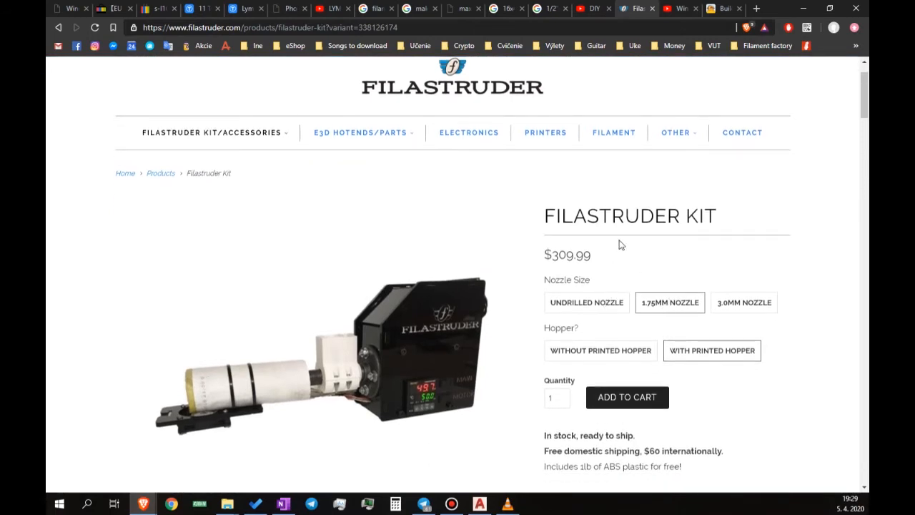
left_click(587, 302)
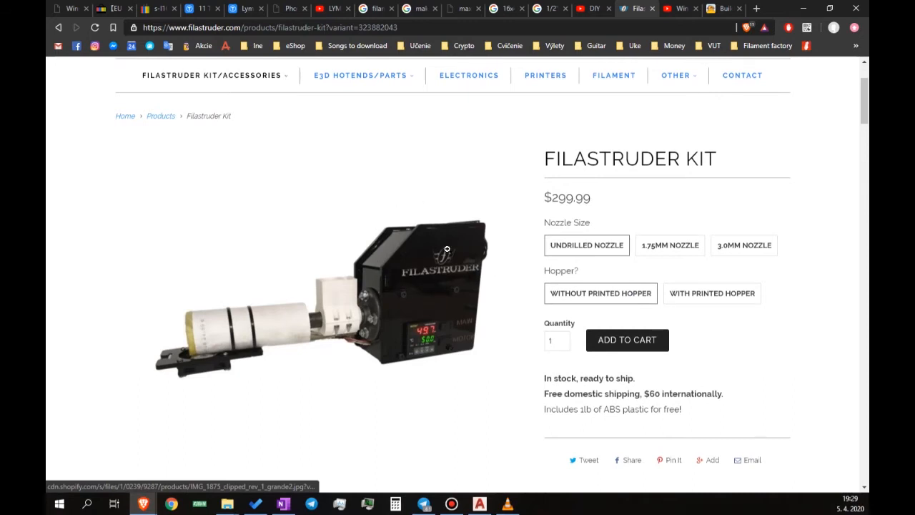
mouse_move(384, 234)
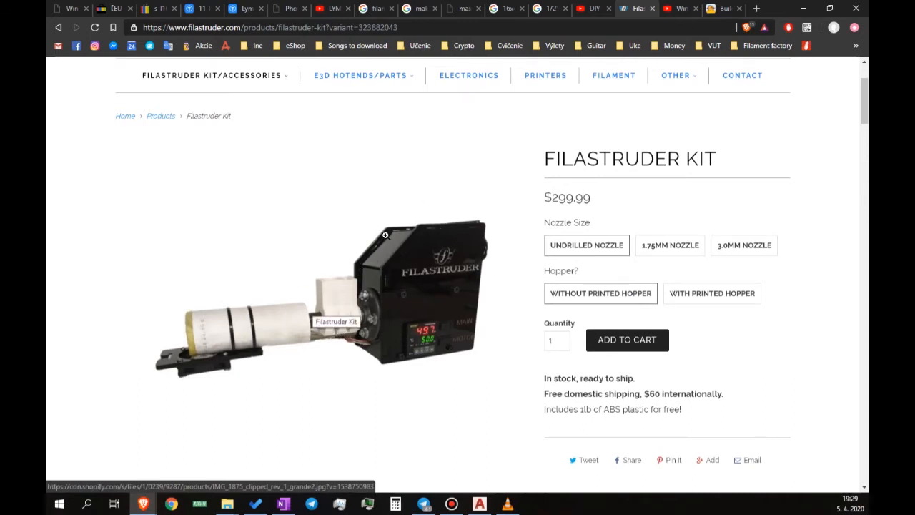
mouse_move(86, 5)
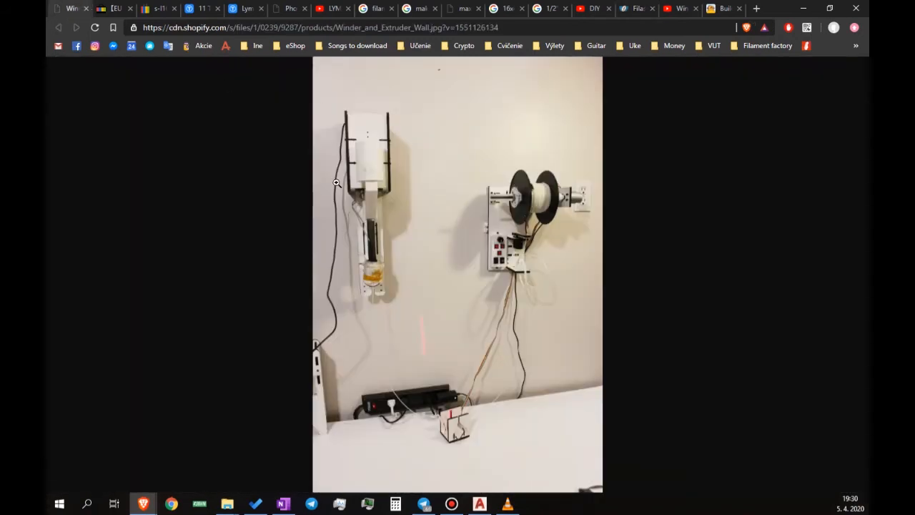
View the wall-mounted extruder photo at full size, then return to the Filament Factory article tab.
left_click(336, 183)
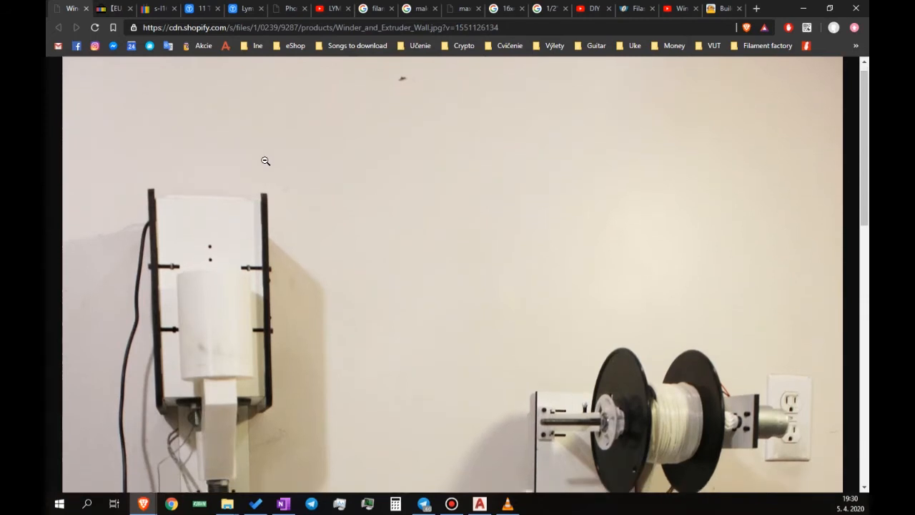
scroll("down", 3)
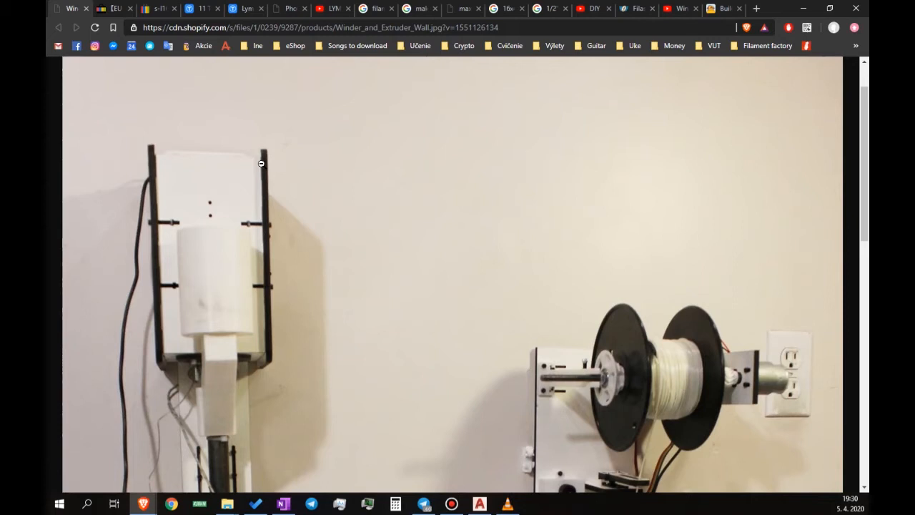
mouse_move(706, 6)
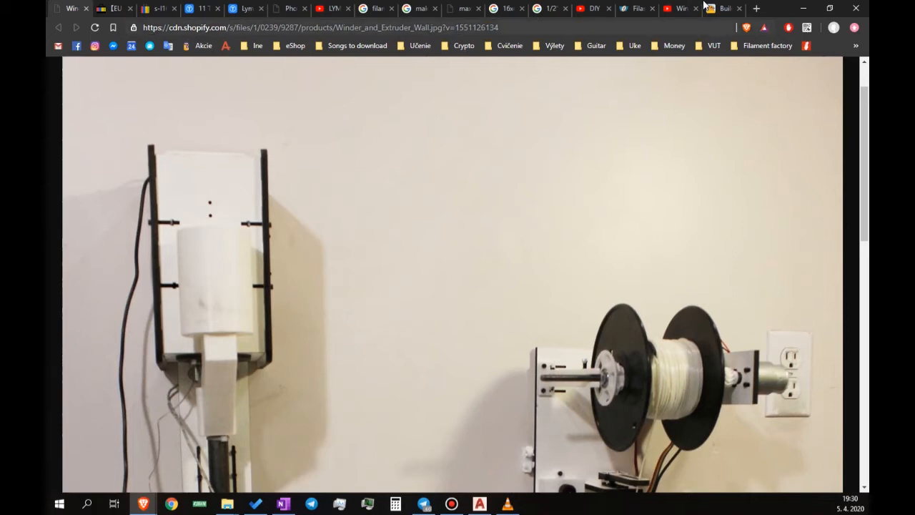
left_click(722, 9)
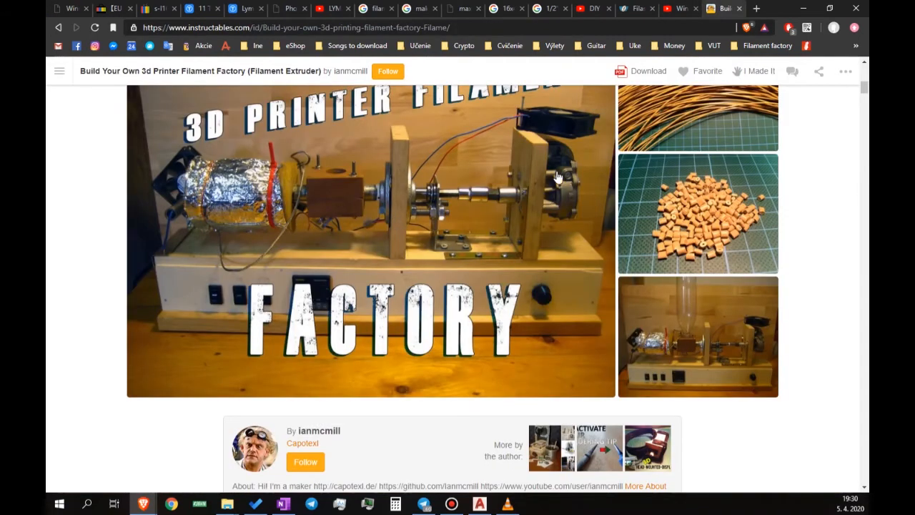
left_click(369, 238)
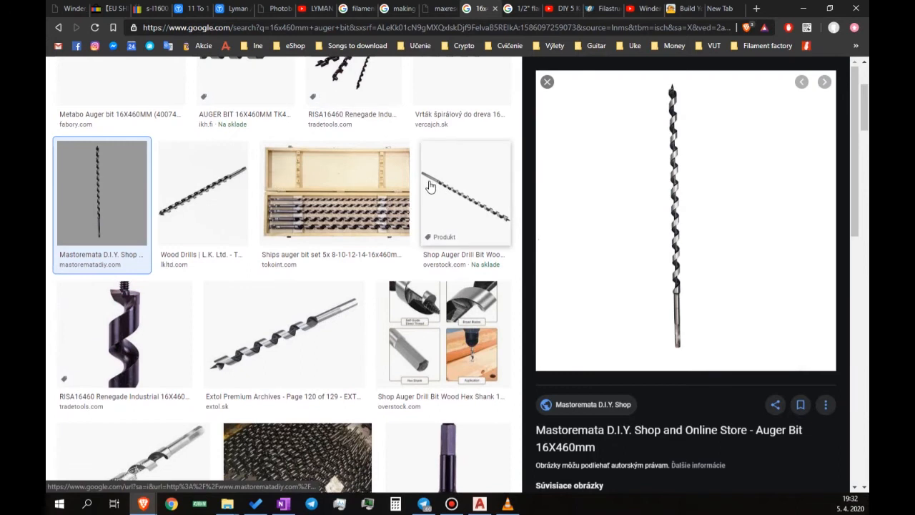
mouse_move(677, 221)
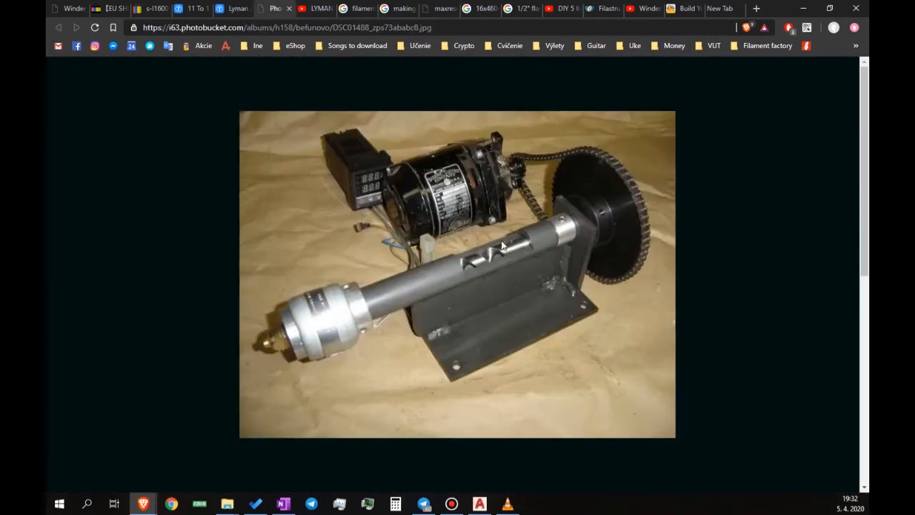
mouse_move(526, 260)
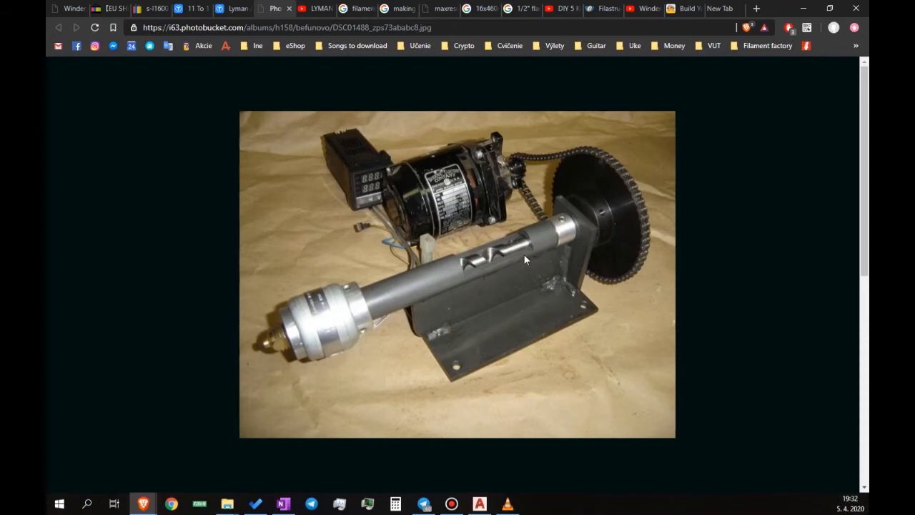
mouse_move(512, 250)
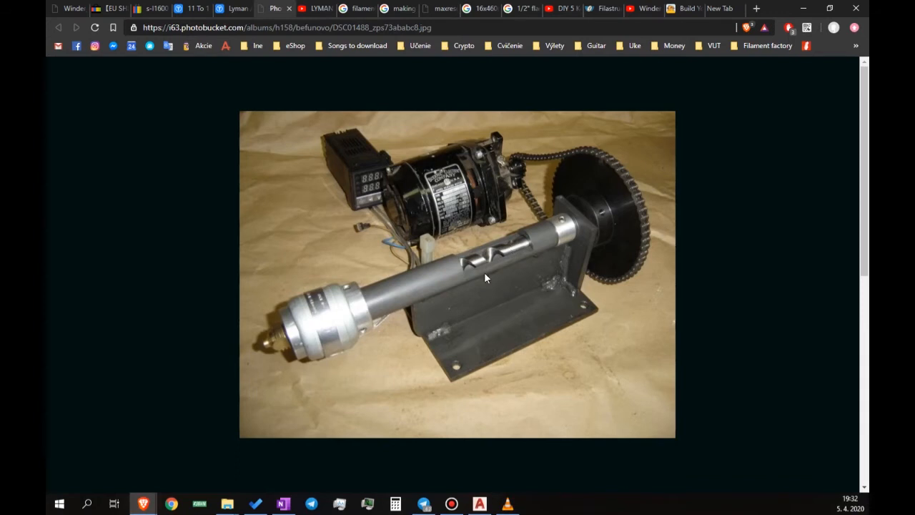
mouse_move(526, 255)
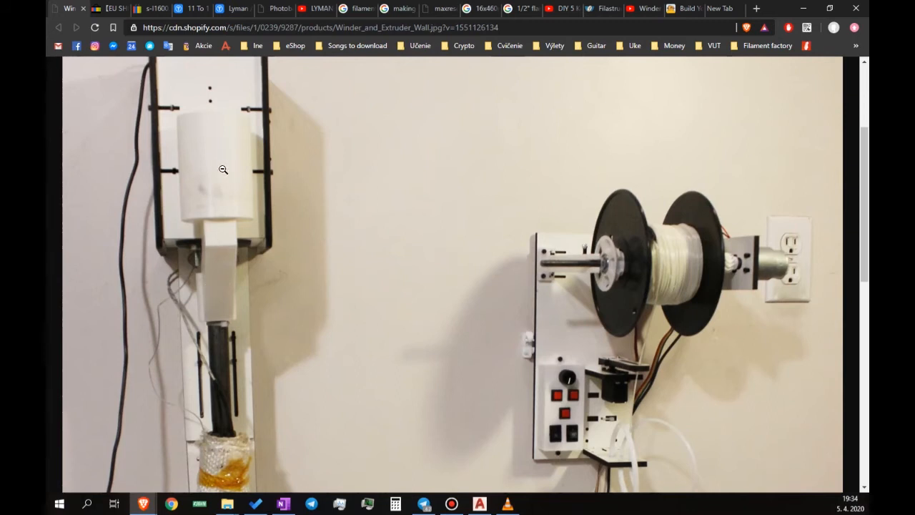
mouse_move(228, 366)
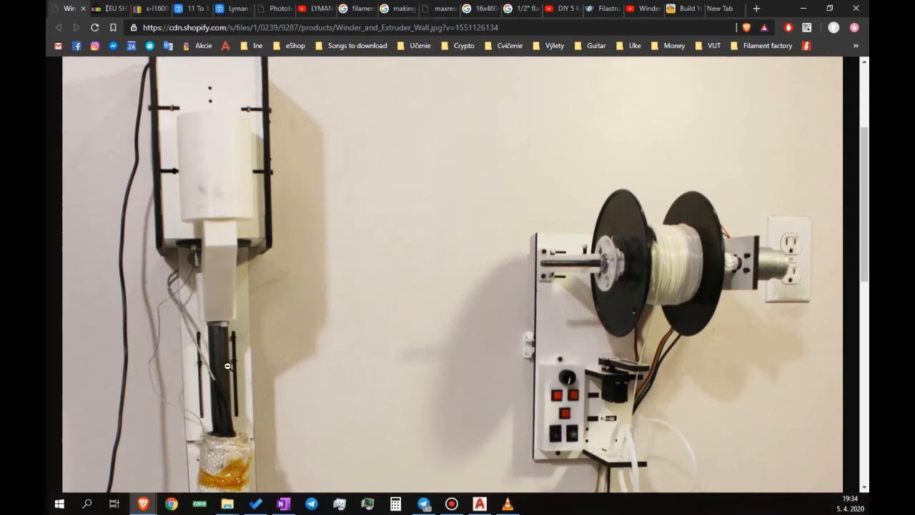
mouse_move(296, 278)
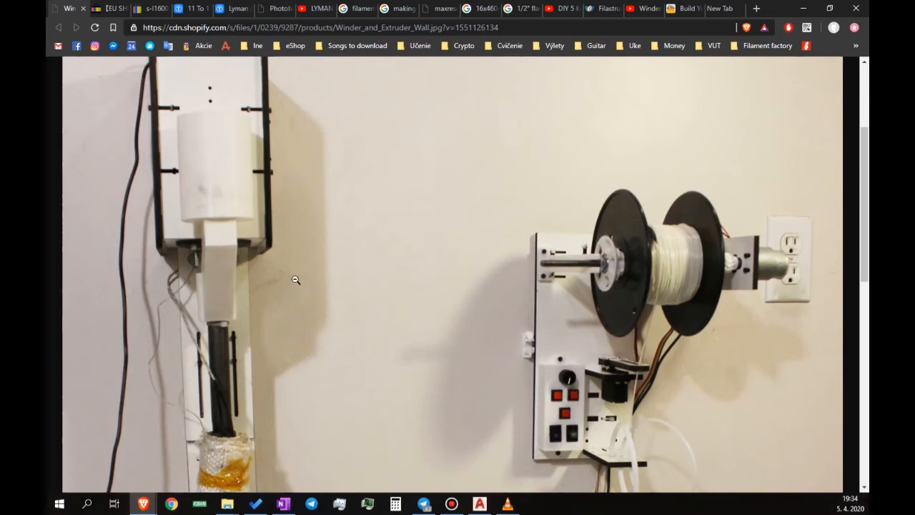
Scroll the wall-mounted extruder photo down to the lower barrel and filament output.
scroll("down", 3)
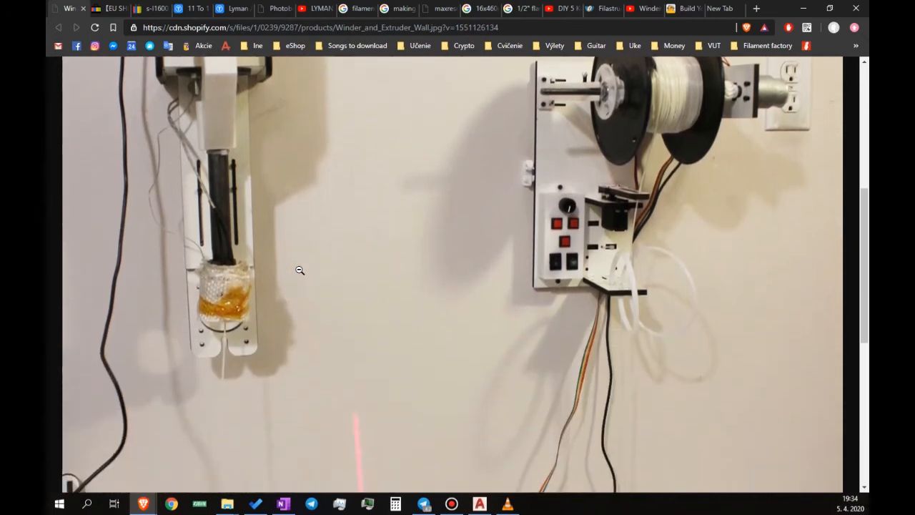
mouse_move(267, 280)
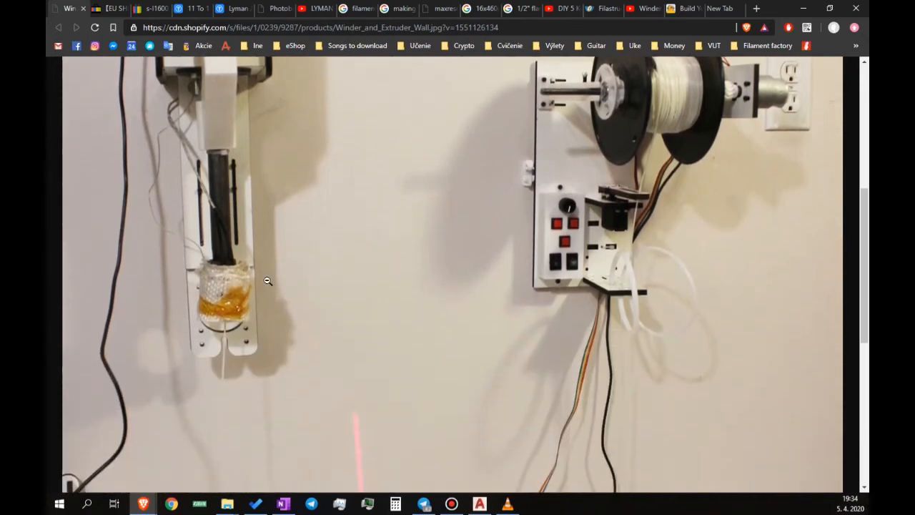
mouse_move(278, 307)
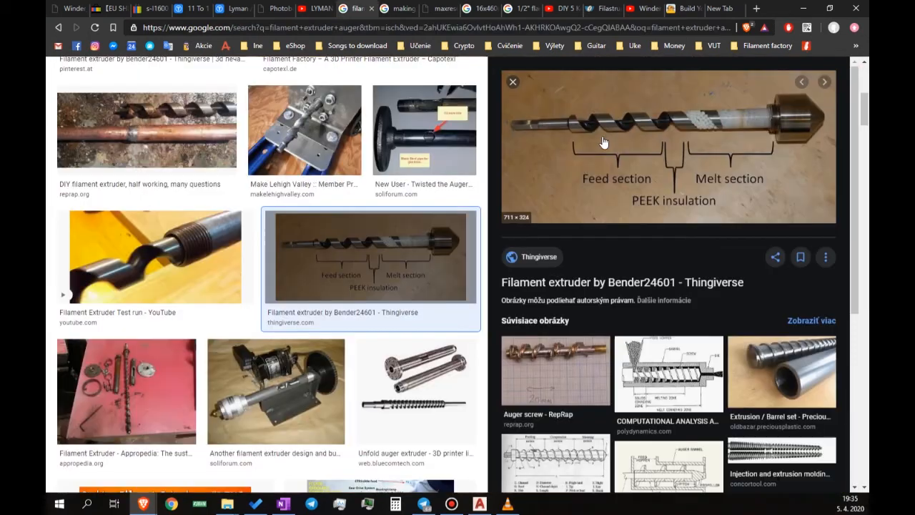
mouse_move(609, 129)
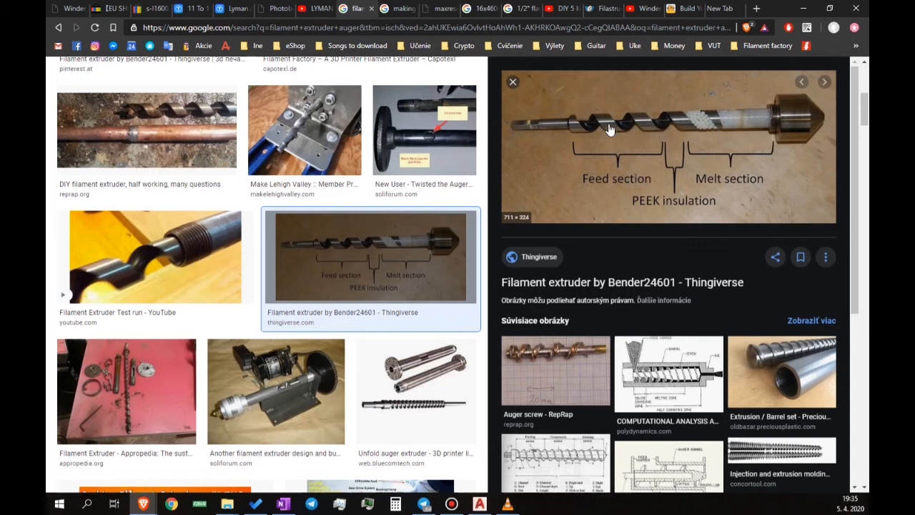
mouse_move(704, 156)
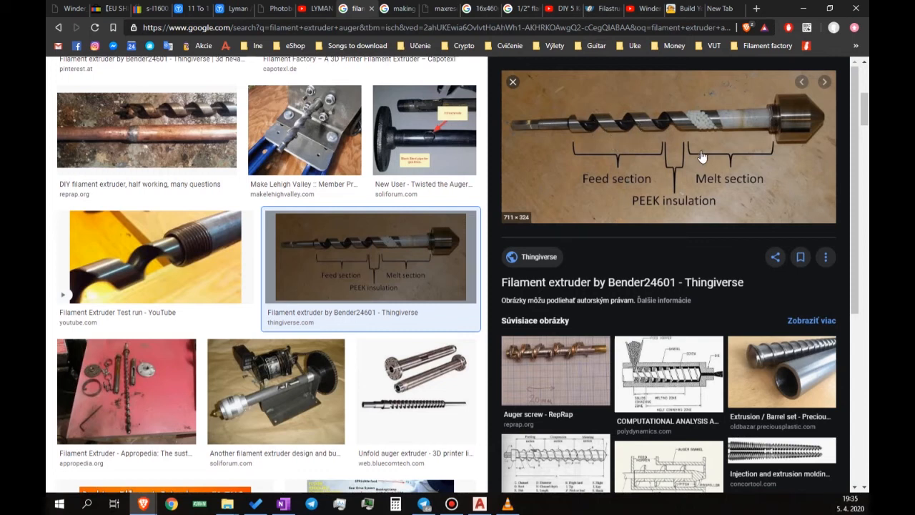
mouse_move(673, 193)
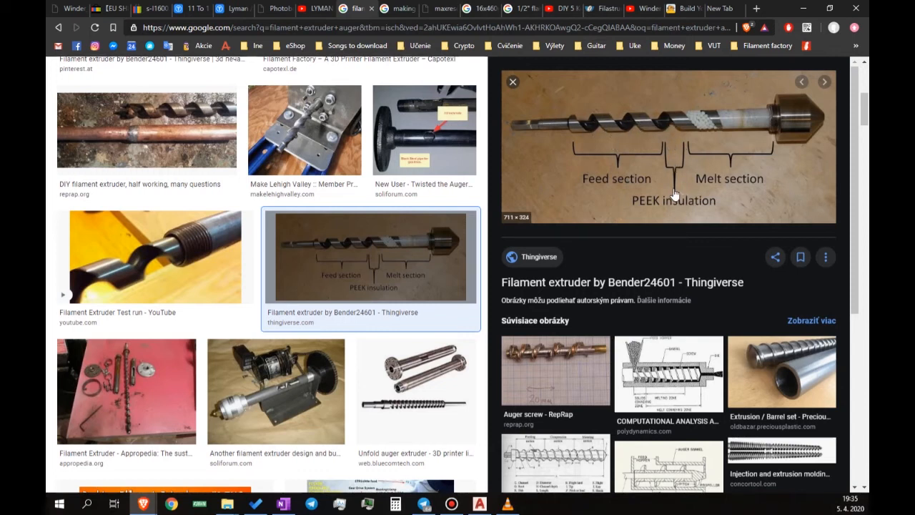
mouse_move(769, 203)
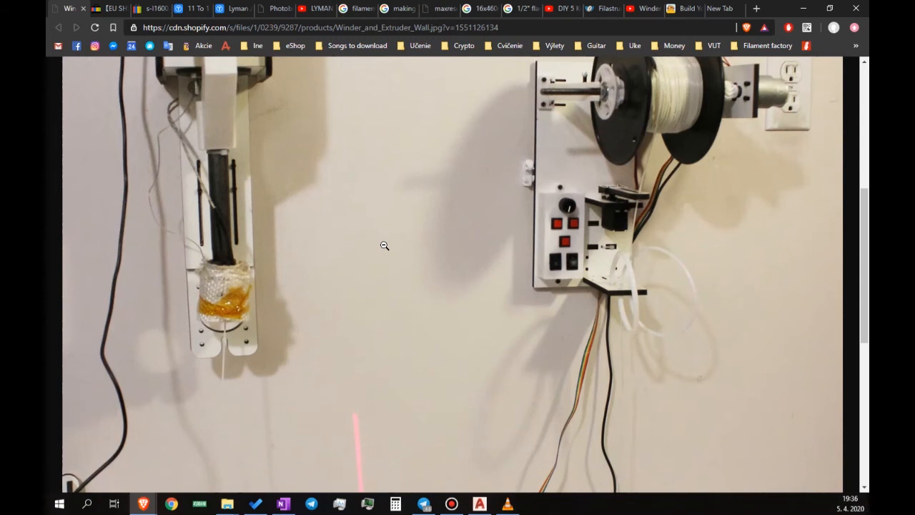
mouse_move(377, 226)
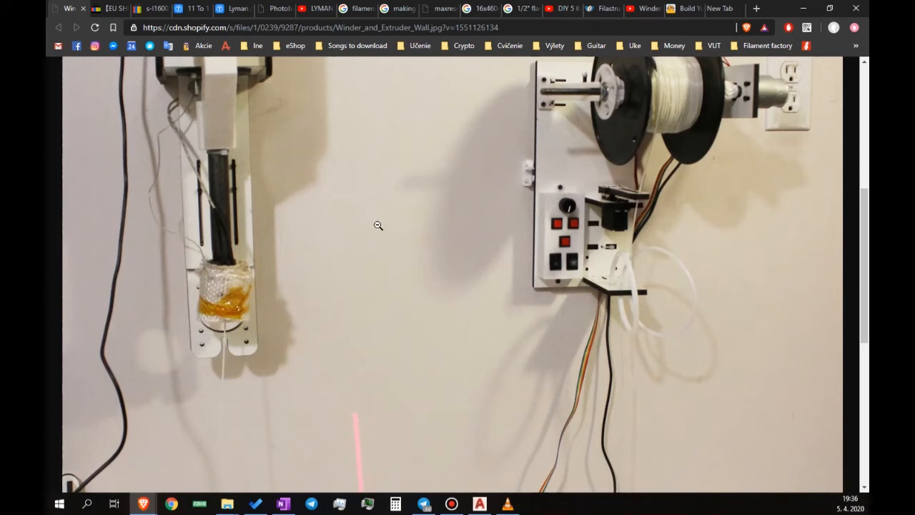
Shrink the wall-mounted extruder photo to fit the window, showing the power strip below.
left_click(377, 226)
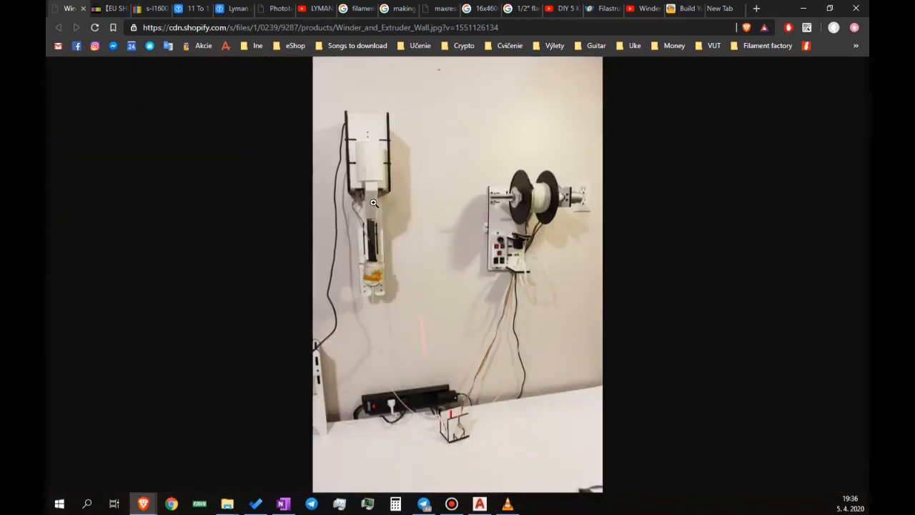
mouse_move(535, 200)
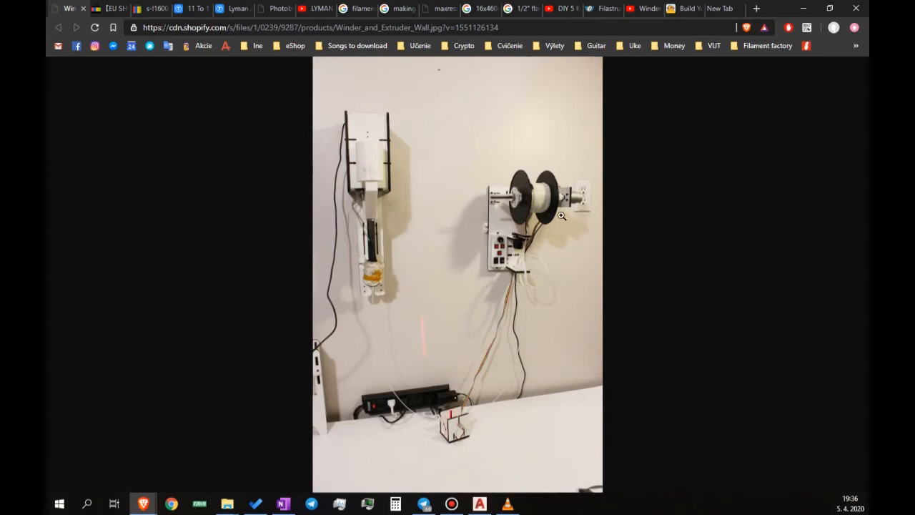
mouse_move(548, 220)
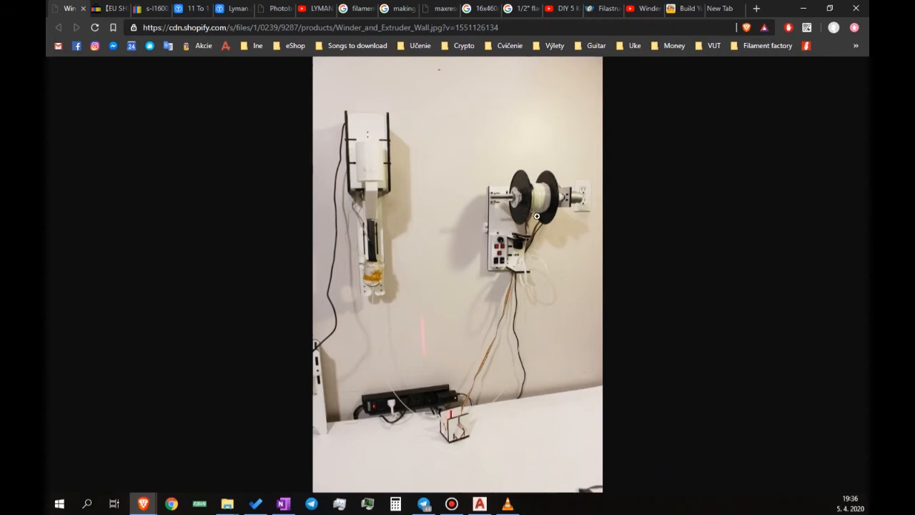
mouse_move(519, 234)
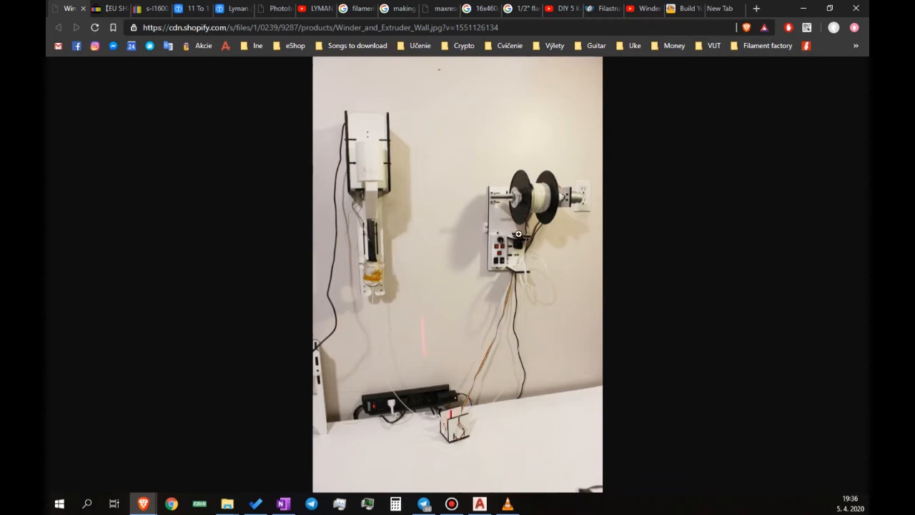
mouse_move(514, 214)
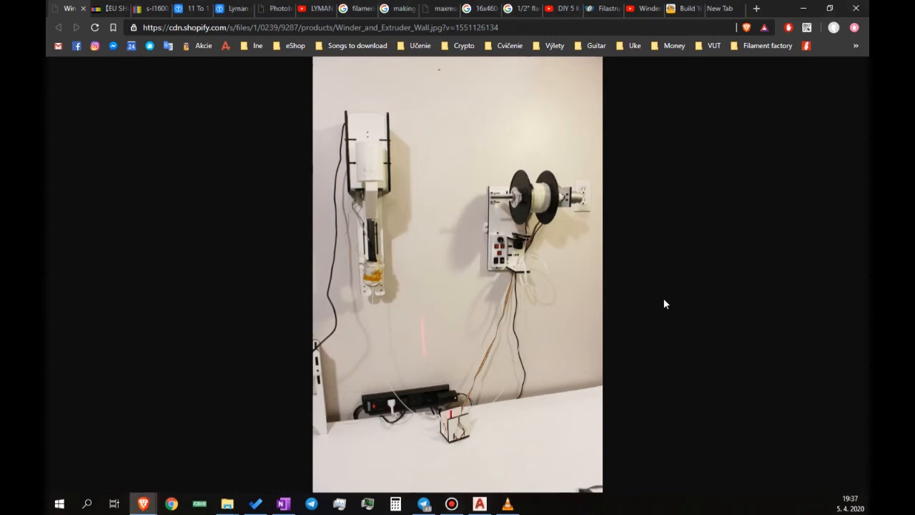
mouse_move(690, 295)
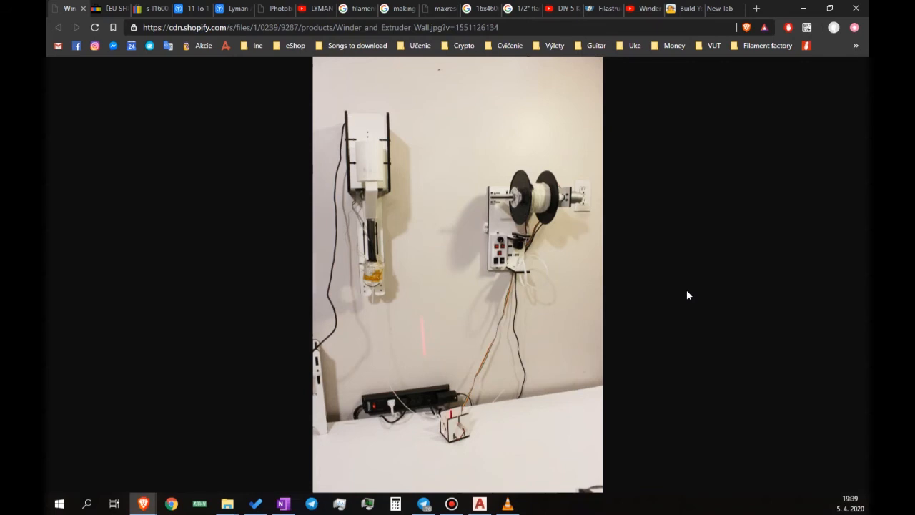
mouse_move(60, 504)
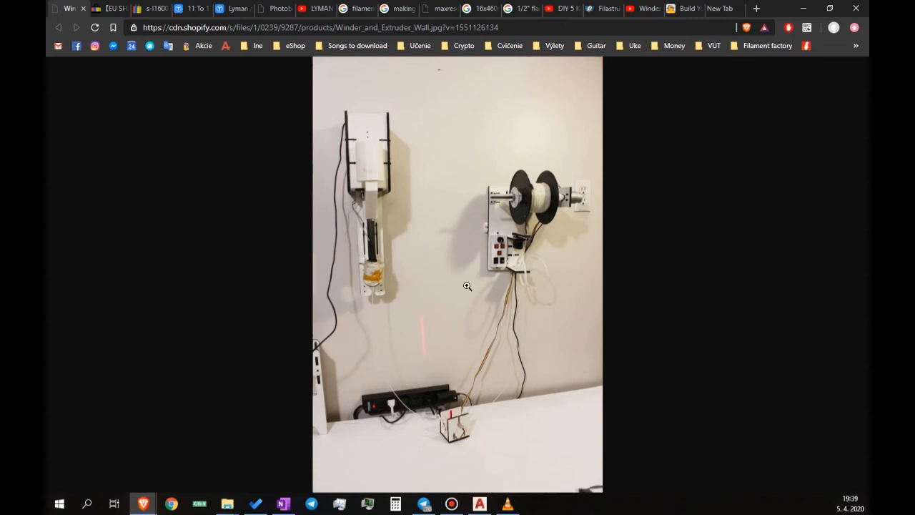
mouse_move(476, 277)
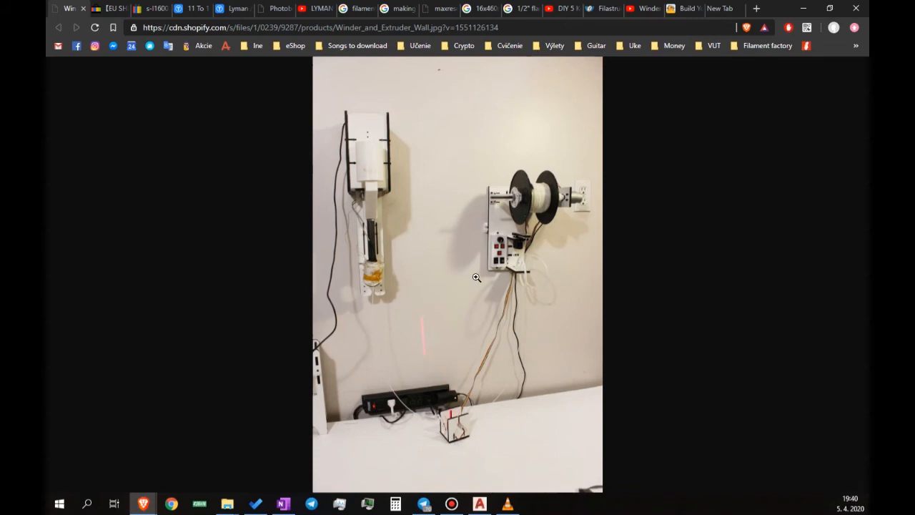
mouse_move(470, 265)
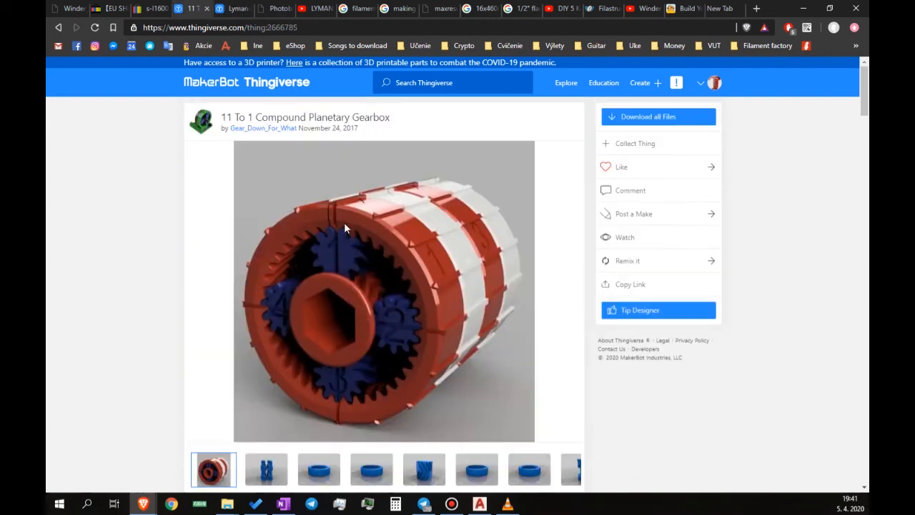
mouse_move(294, 111)
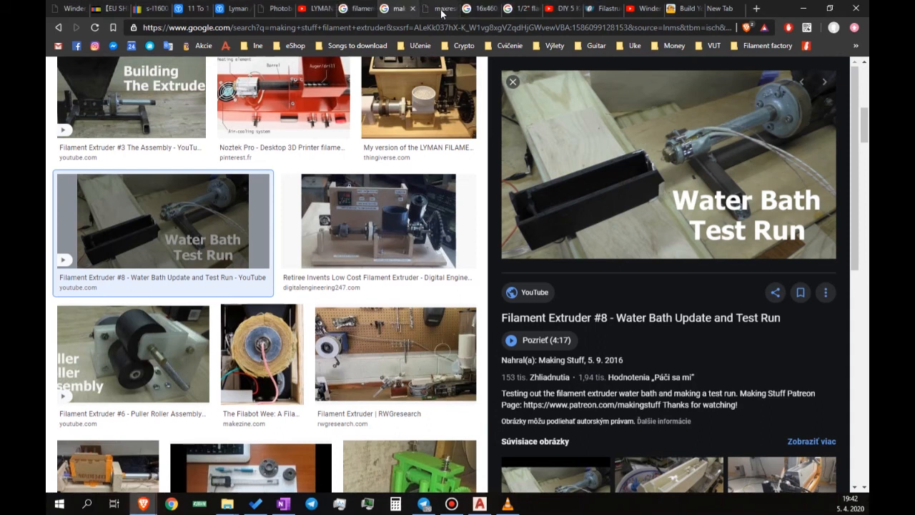
Bring up the full-size hopper-fed Filament Extruder photo with temperature controller and motor.
left_click(441, 9)
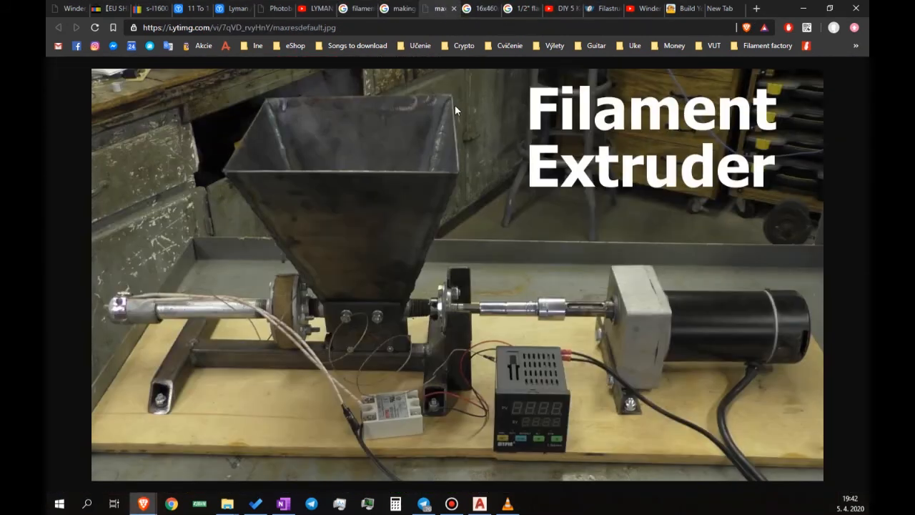